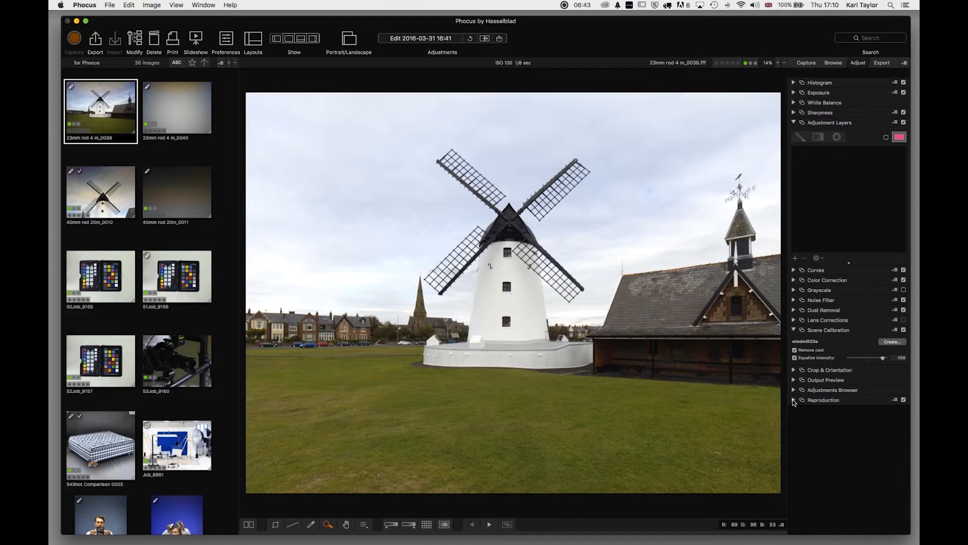
Expand the Reproduction settings to show working space, colour calibration and input profile
left_click(794, 400)
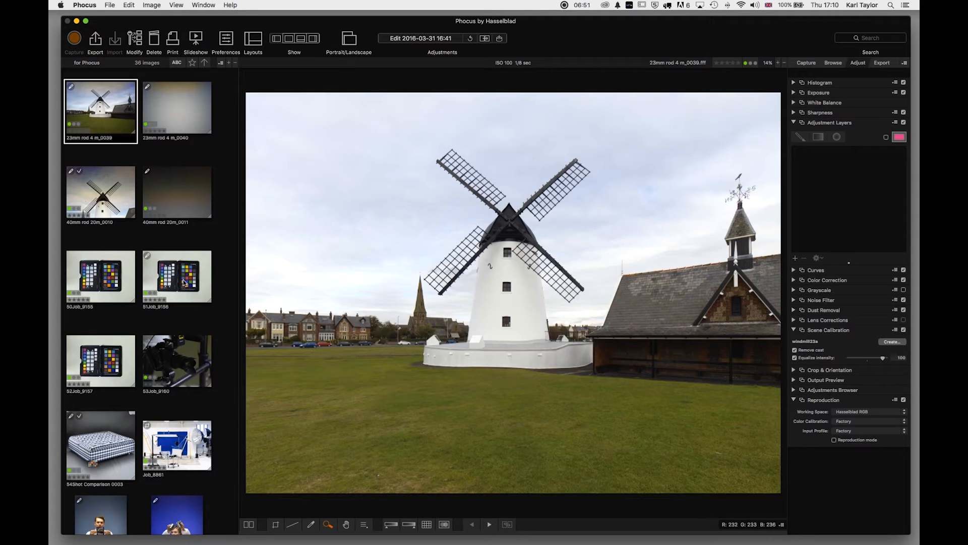
left_click(176, 276)
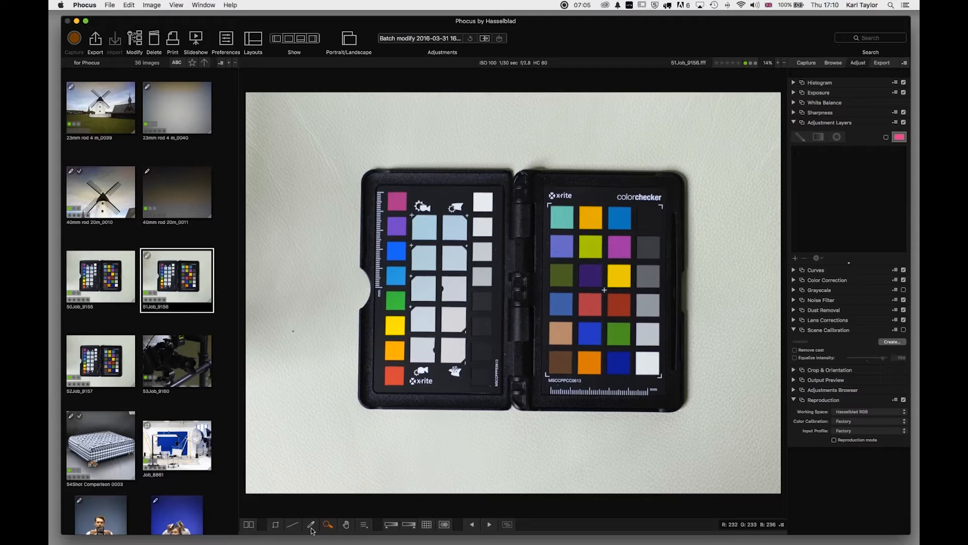
Display ColorChecker shot 51Job_9156 in the main viewer
left_click(311, 525)
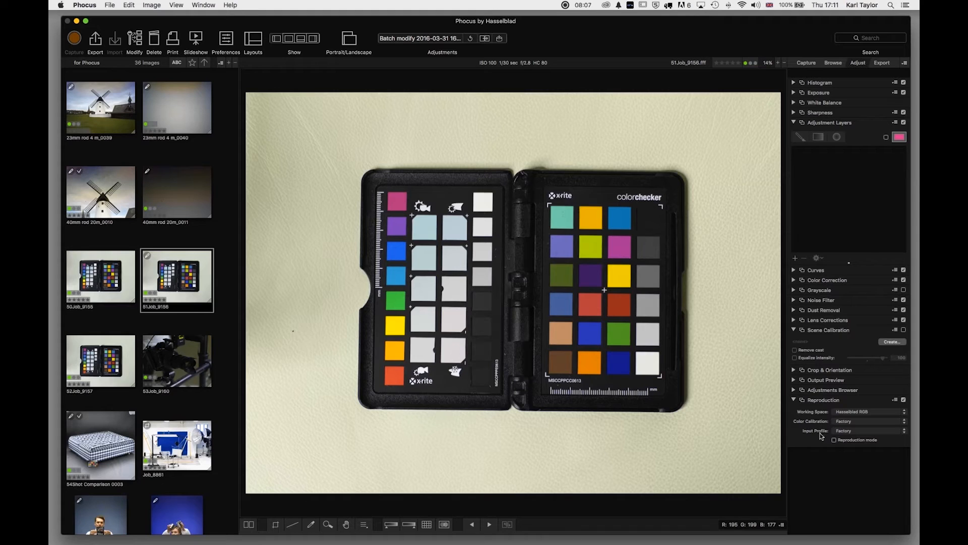
Enable Reproduction mode and open the Color Calibration dropdown
left_click(835, 439)
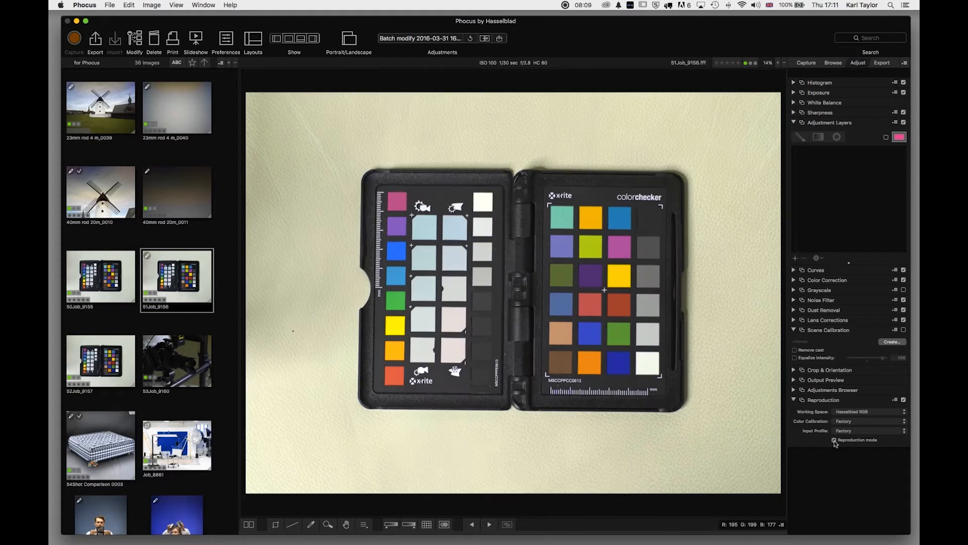
left_click(834, 440)
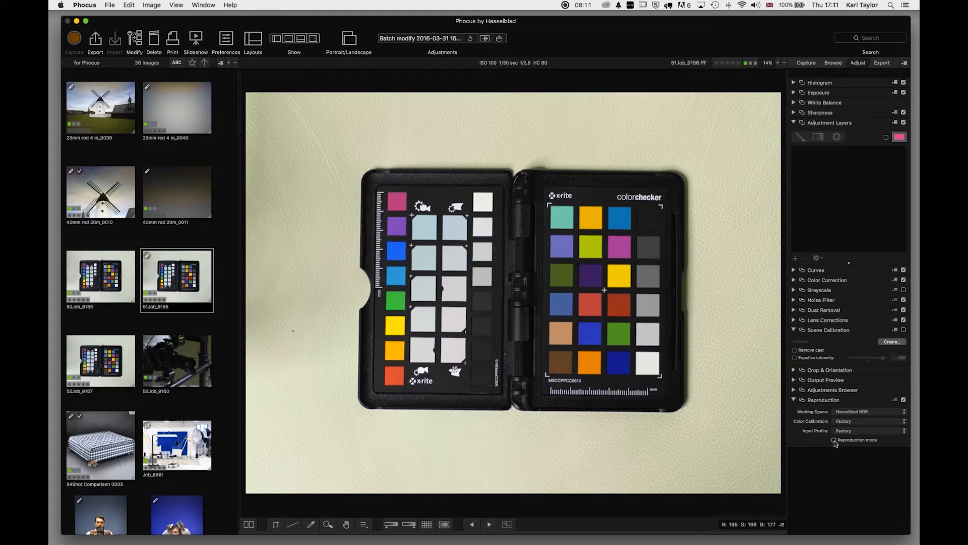
left_click(833, 439)
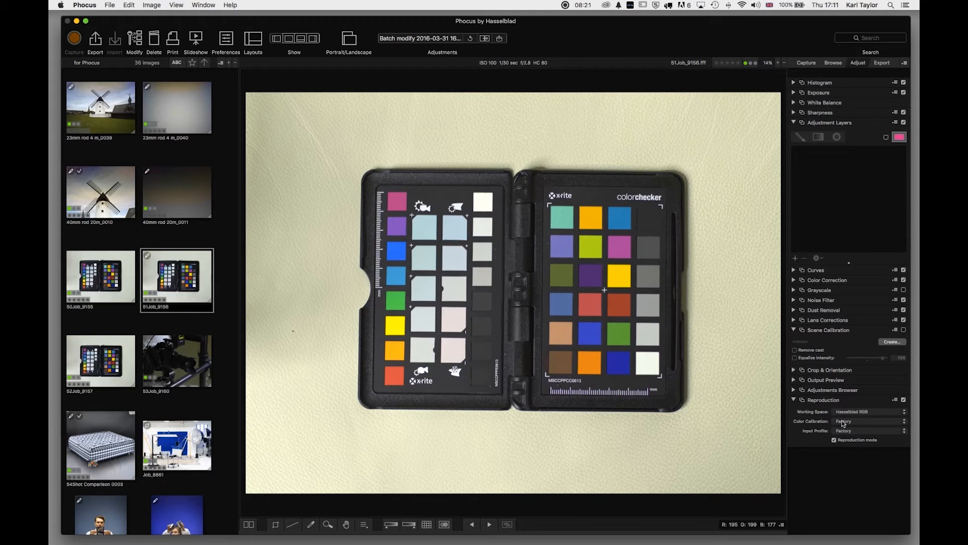
left_click(867, 420)
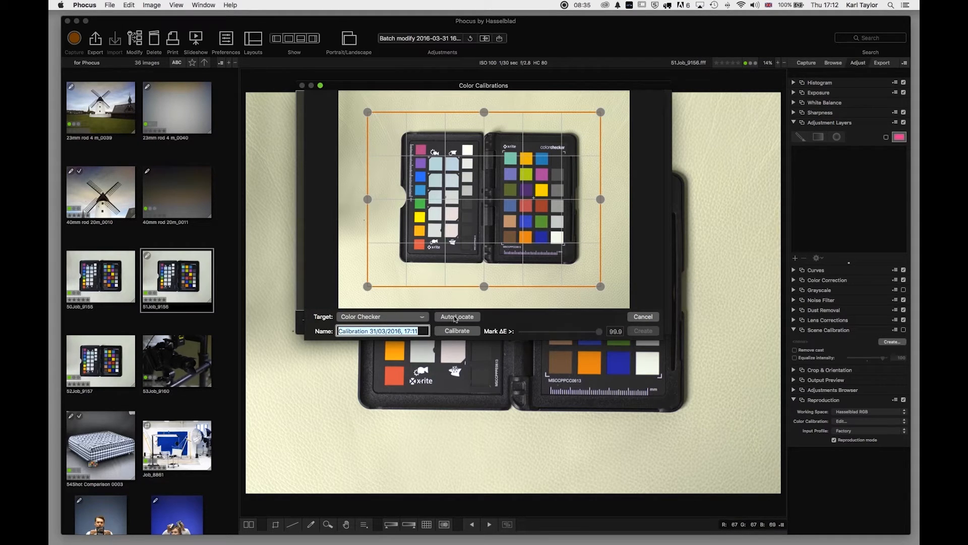
Auto-locate the ColorChecker grid and calibrate, getting ΔE average 1.2, maximum 2.1
left_click(456, 316)
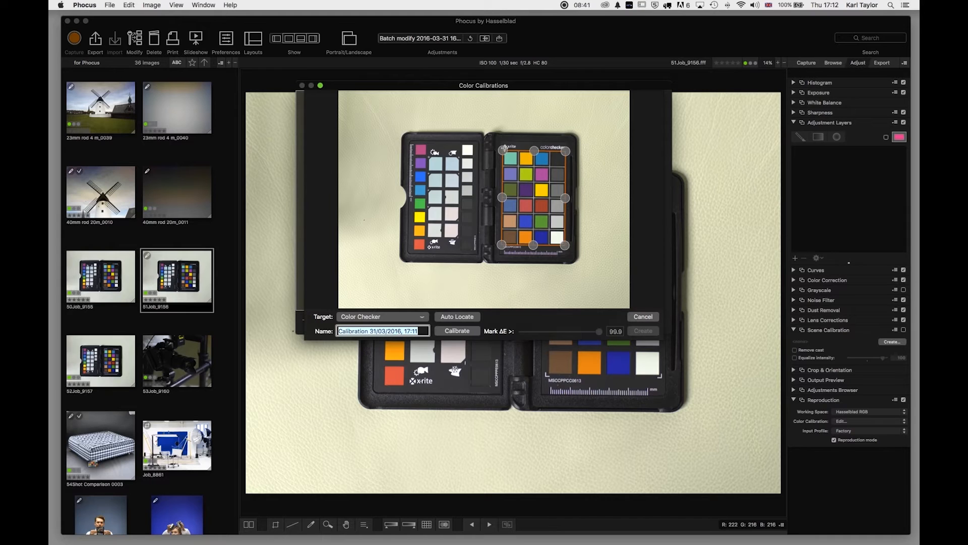
mouse_move(503, 212)
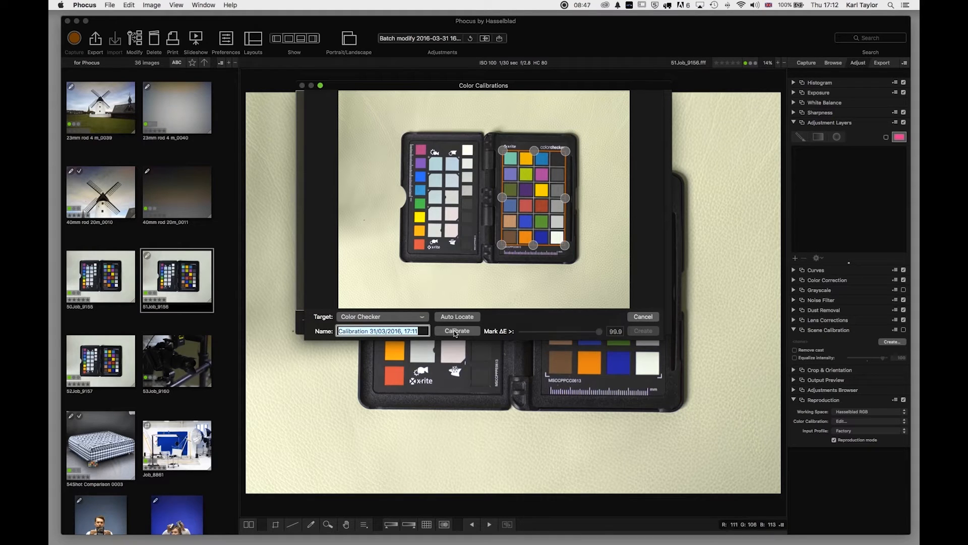
left_click(457, 330)
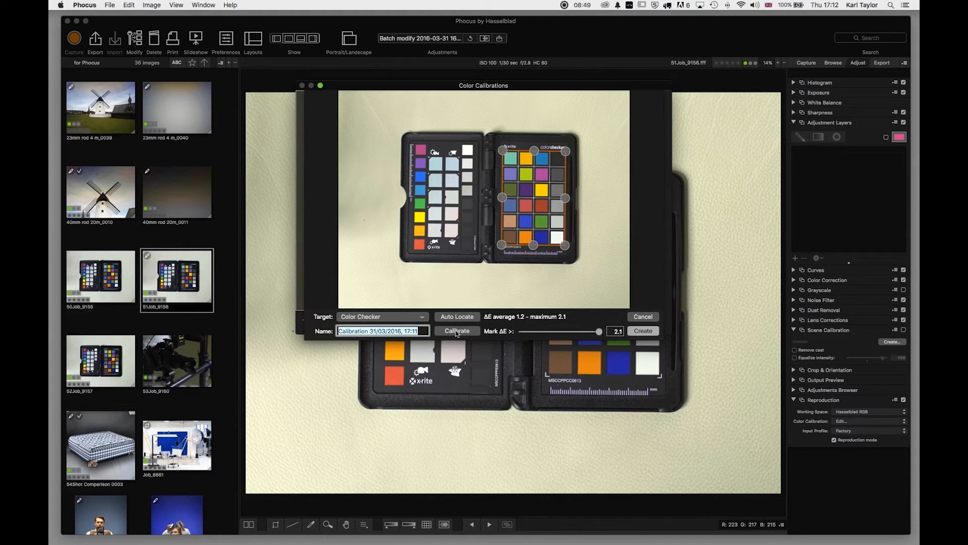